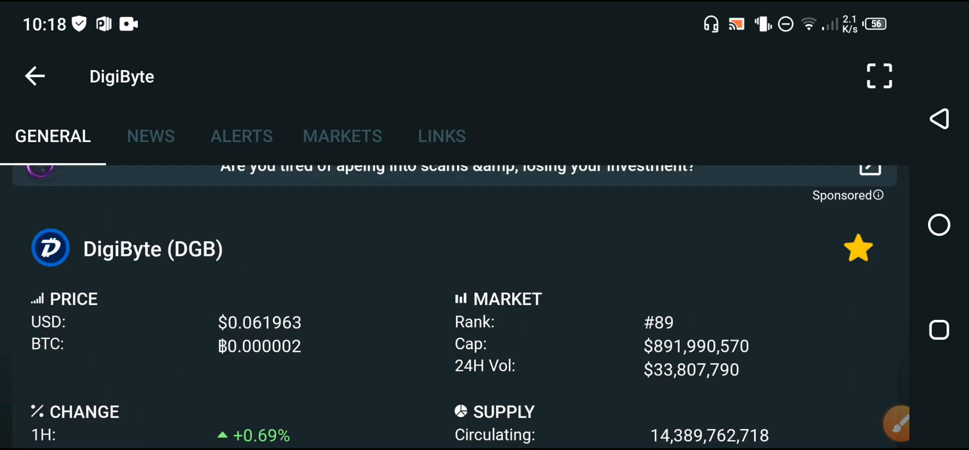
Scroll DigiByte's General tab to reveal the Price, Change, Market and Supply sections
scroll(down, 3)
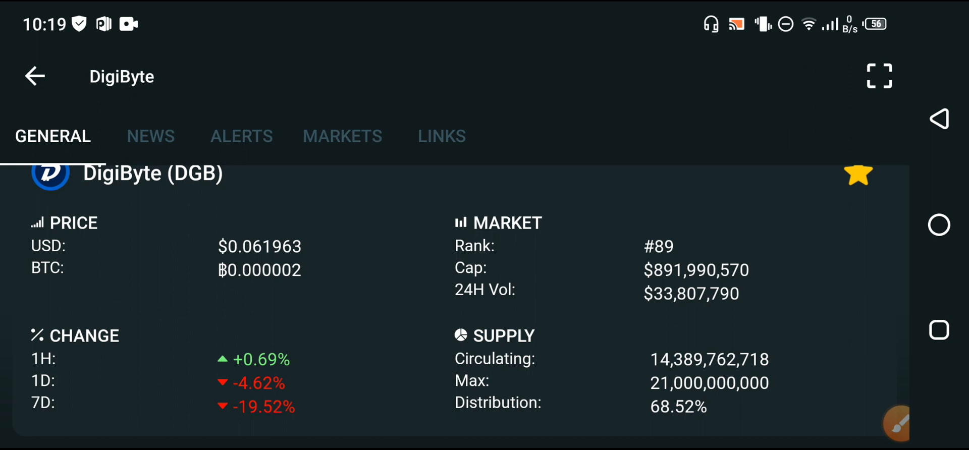
Bring up the screen-annotation overlay to box DigiByte's price and 1H/1D/7D changes
click(899, 424)
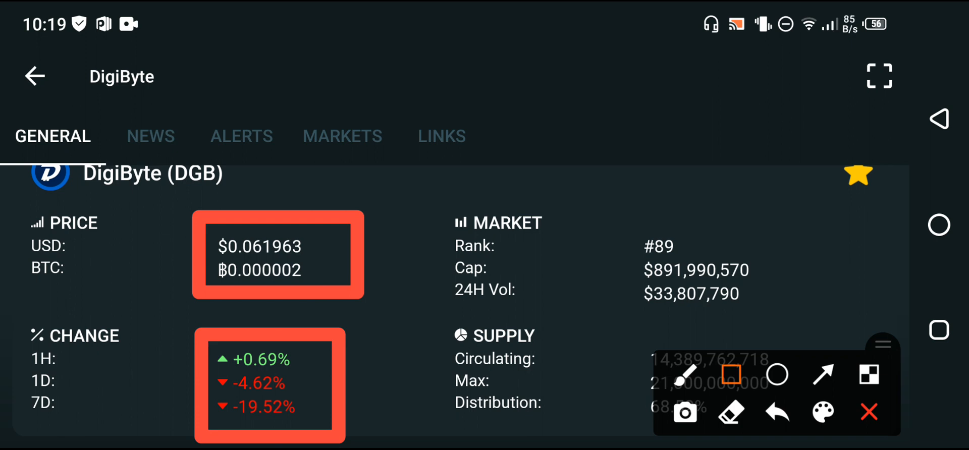
Arrow the 1H and 7D change figures, then clear all marks and close the overlay
click(824, 375)
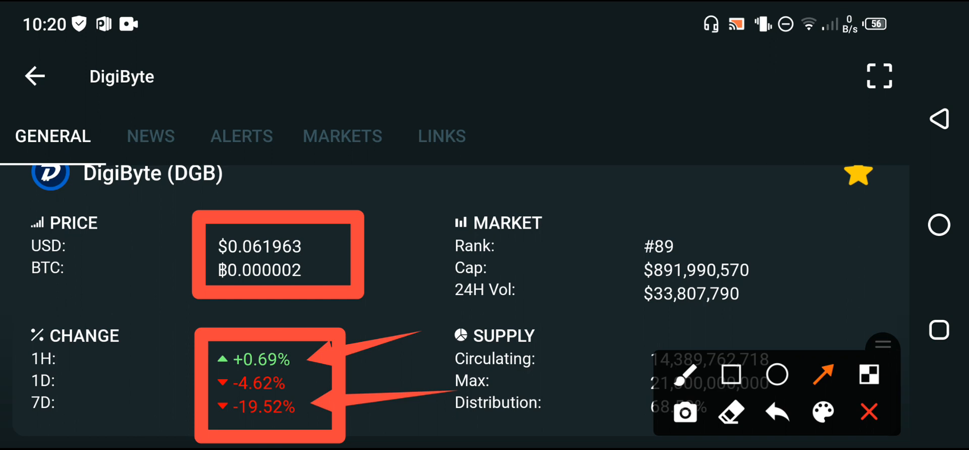
click(868, 412)
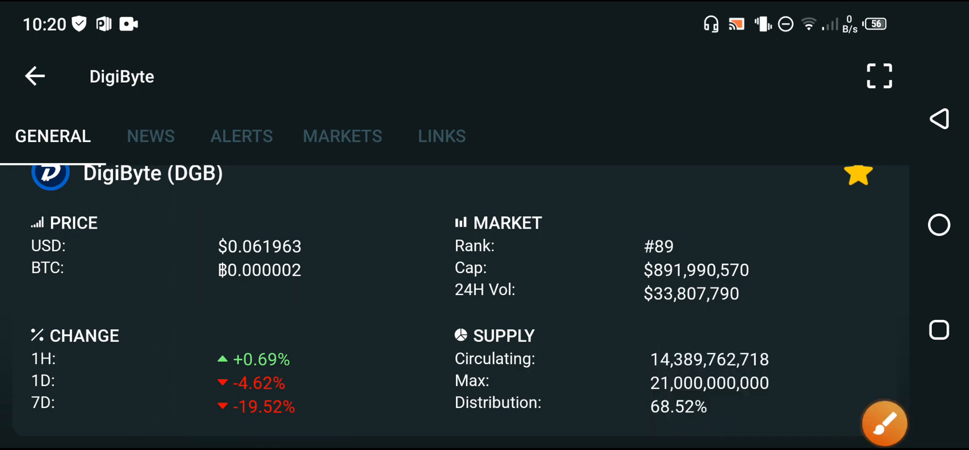
Reopen the annotation overlay and draw an upward arrow at the 3-day chart's recent rise
click(878, 77)
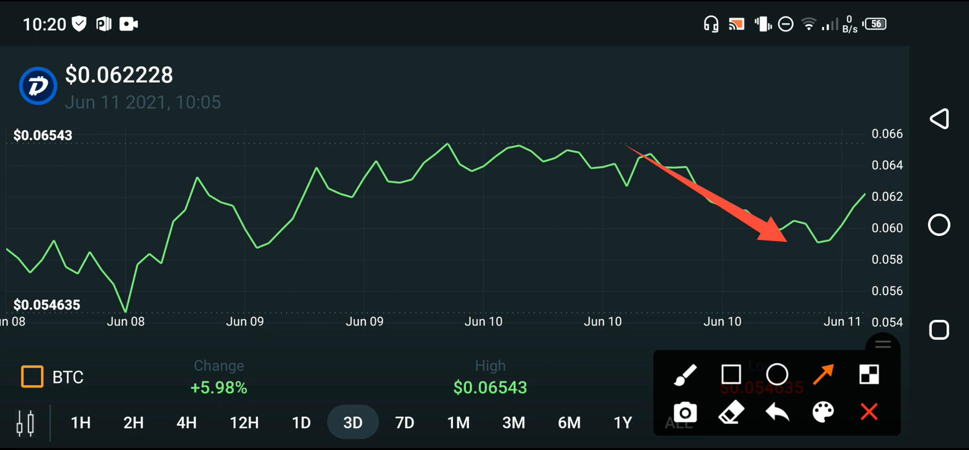
drag(805, 319, 837, 250)
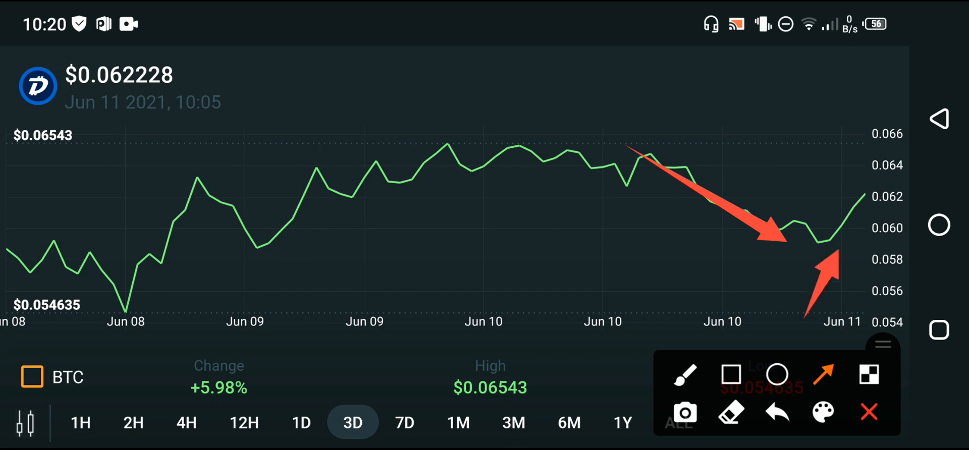